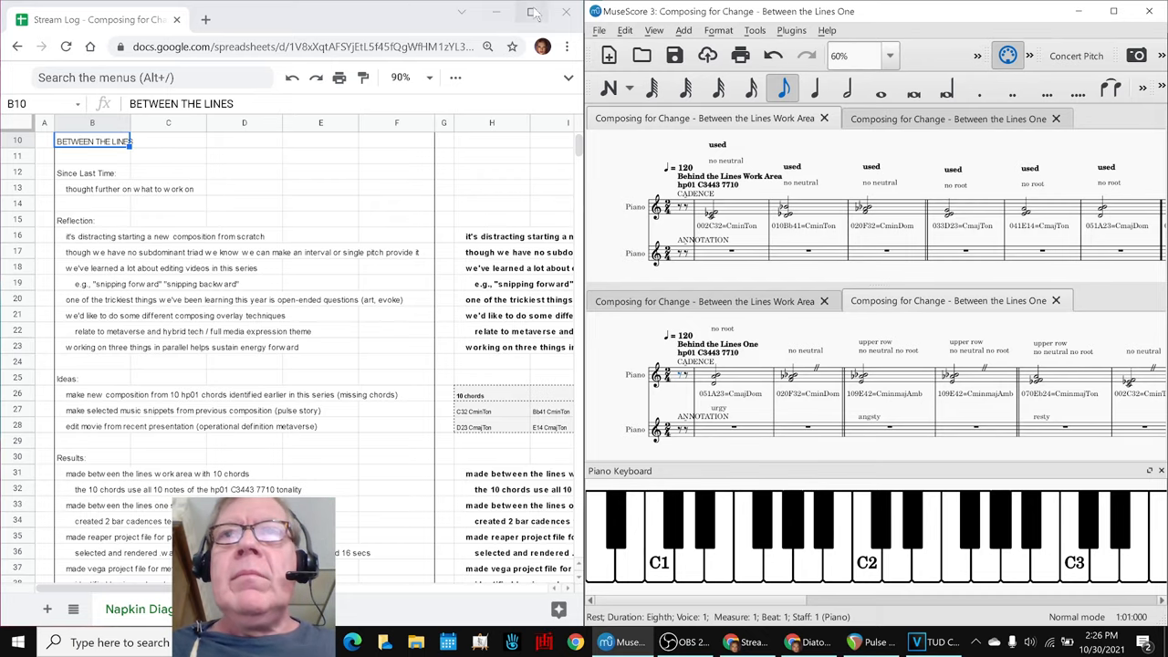
# - Show the Work Area score, check OBS, then bring up the Diatonic Parallel Scales reference sheet
pyautogui.click(709, 205)
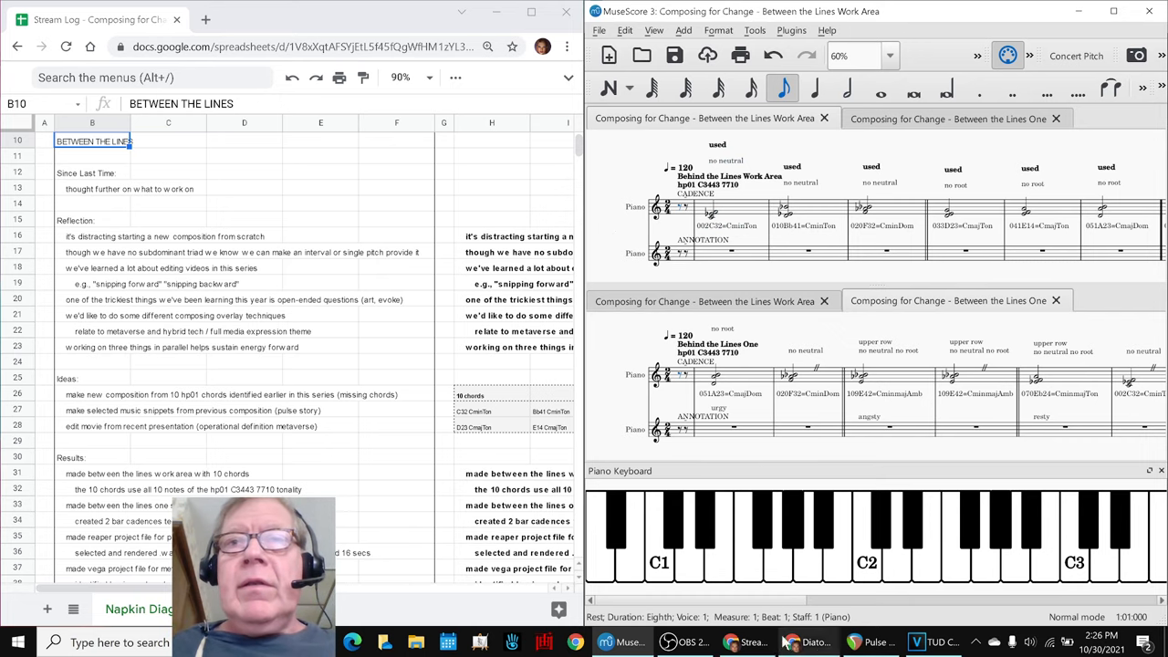
pyautogui.click(685, 642)
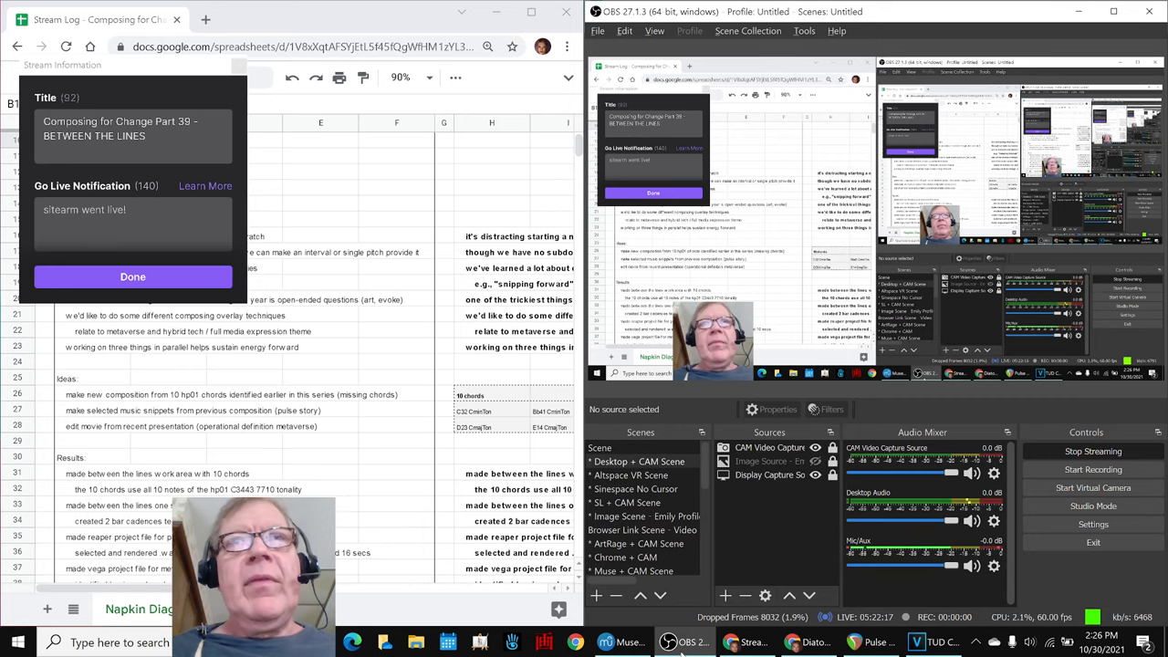
pyautogui.click(623, 642)
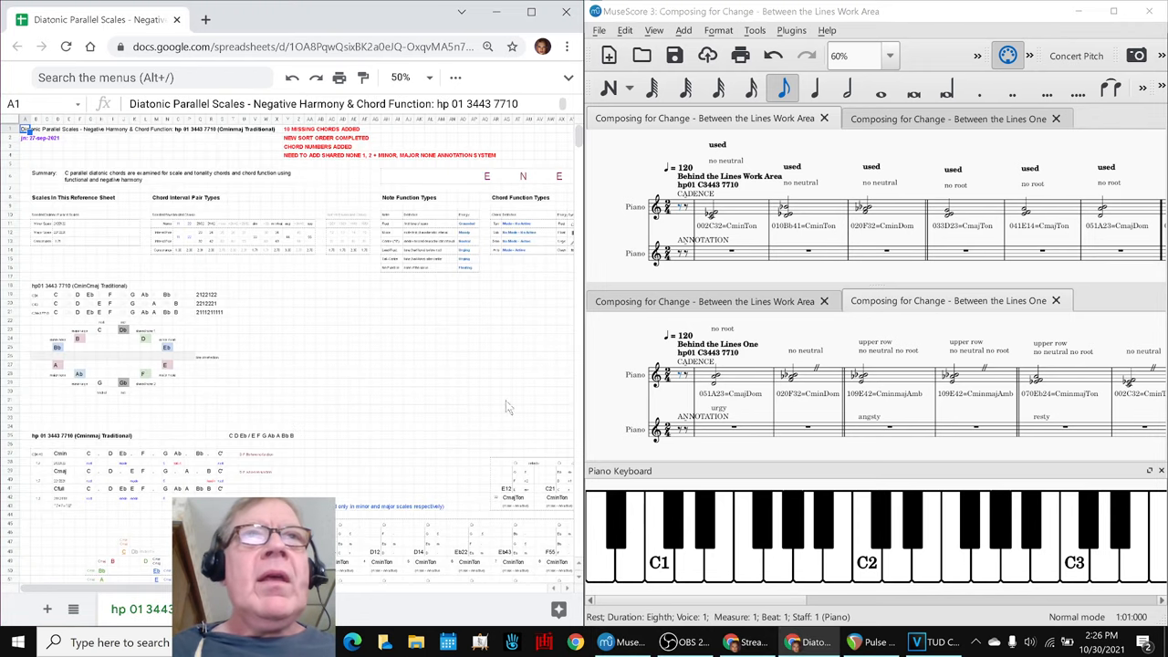
pyautogui.moveTo(301, 321)
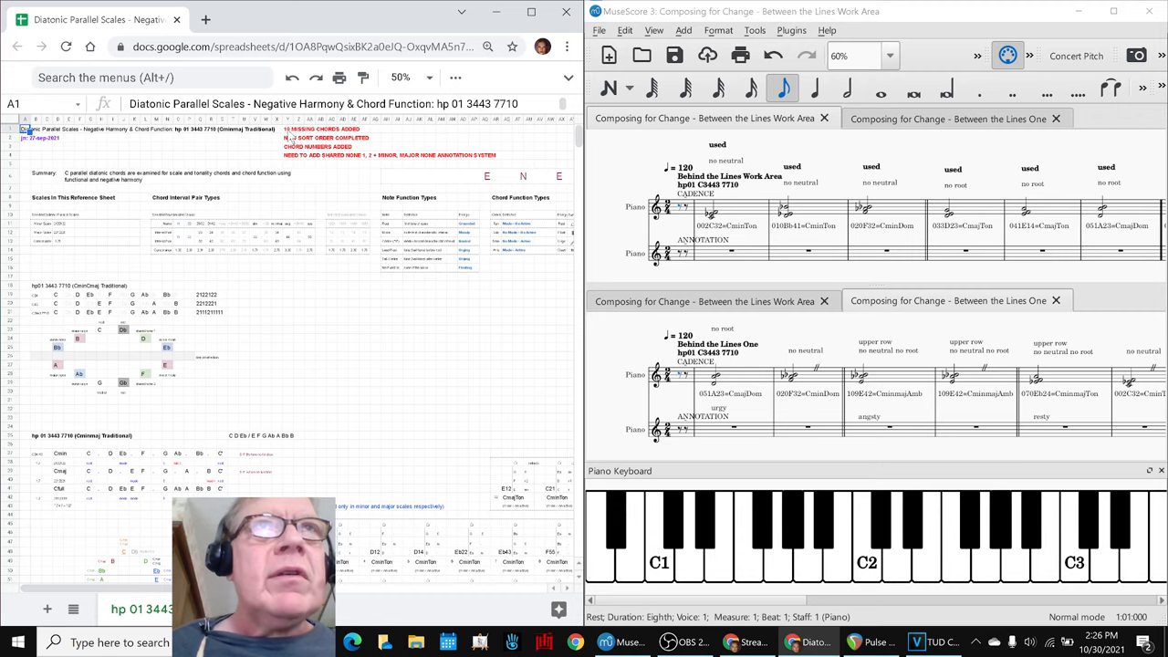
# - Point out the 10 MISSING CHORDS ADDED note, review the chord tables, then return to the Stream Log
pyautogui.click(290, 128)
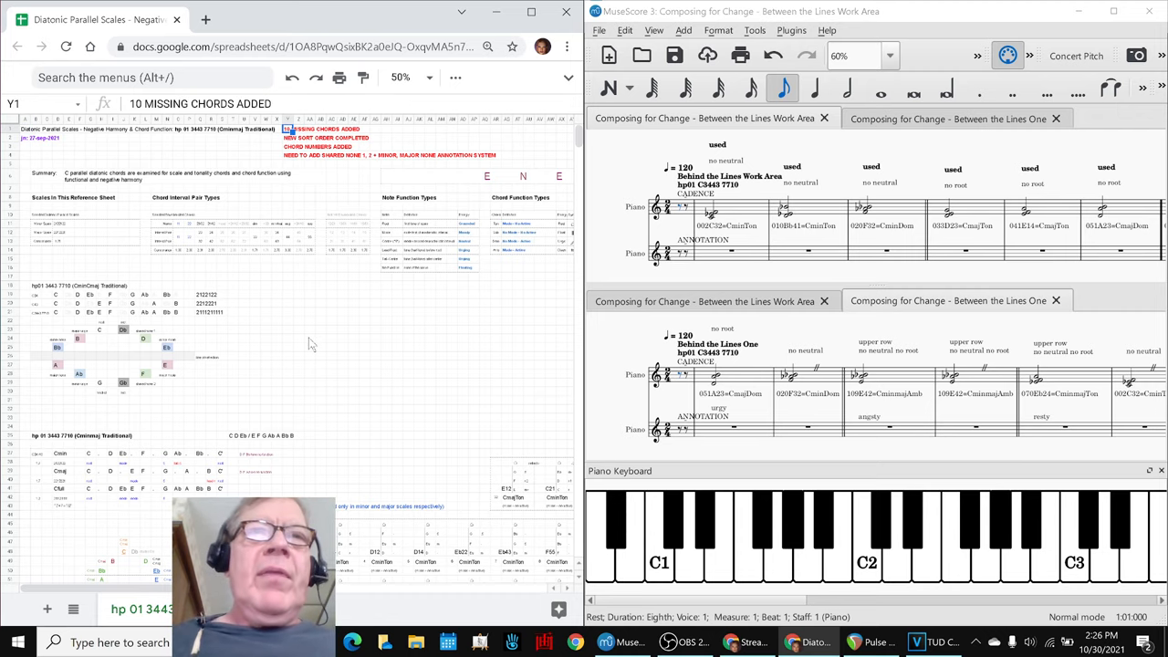
pyautogui.scroll(-3)
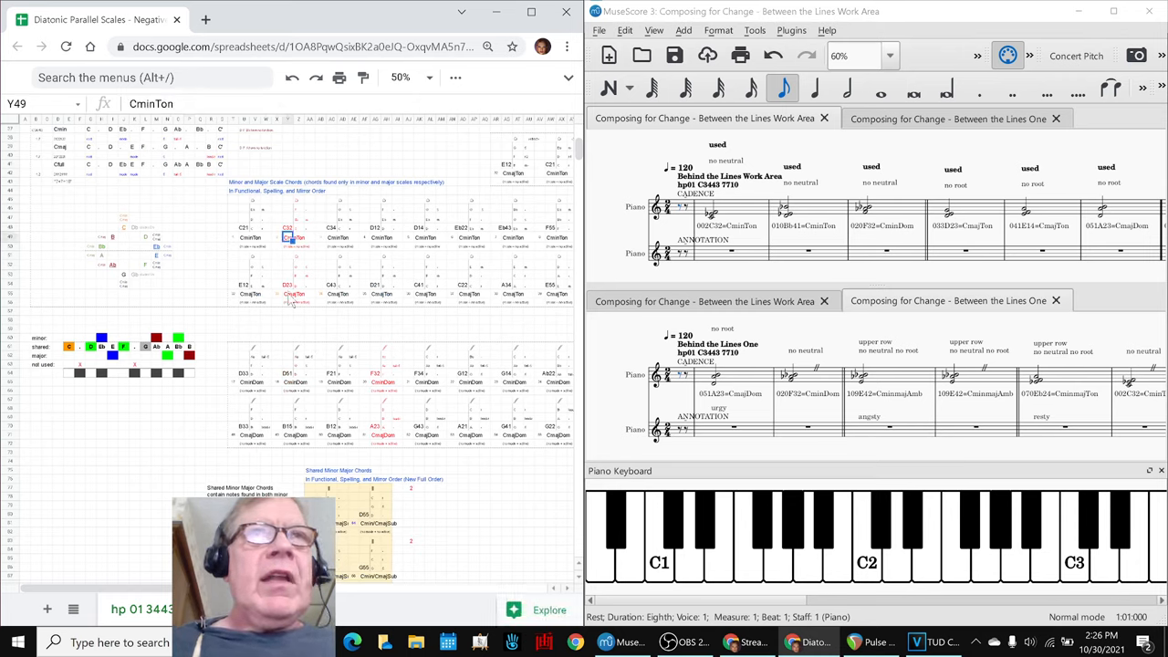
pyautogui.click(288, 294)
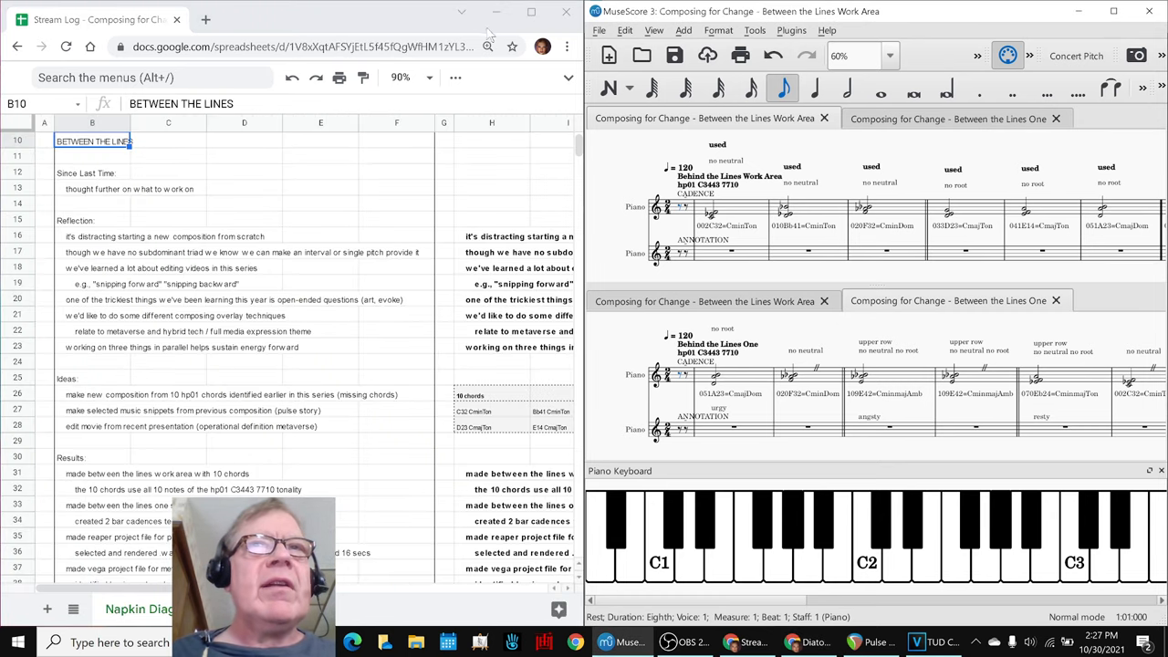
pyautogui.moveTo(406, 352)
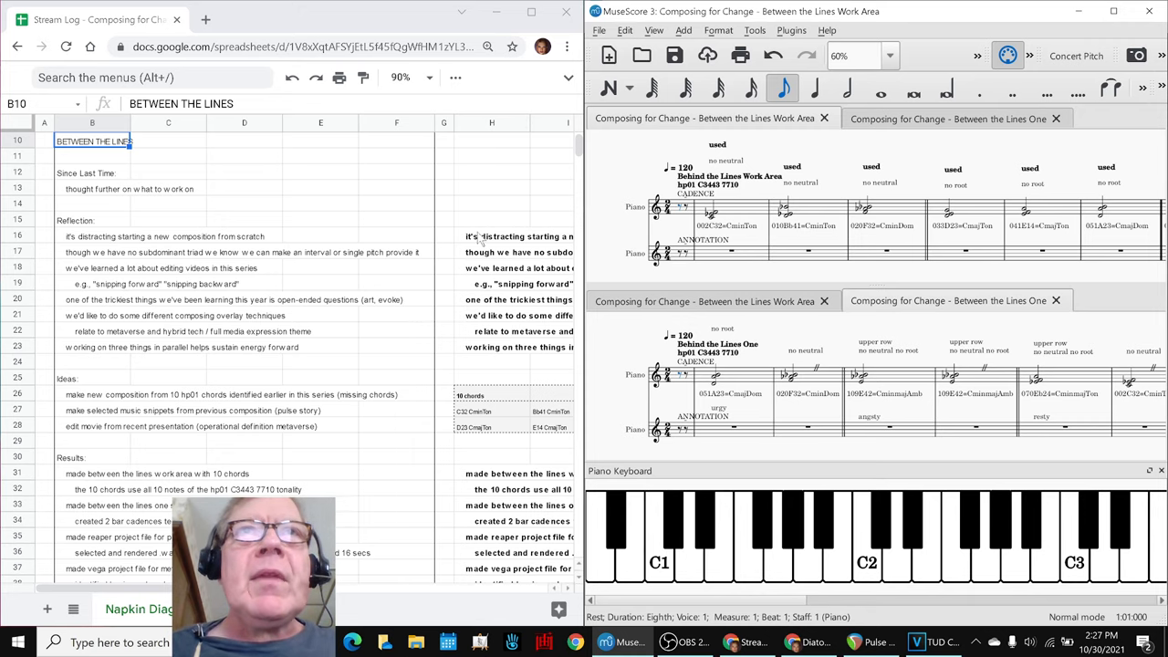
pyautogui.click(491, 236)
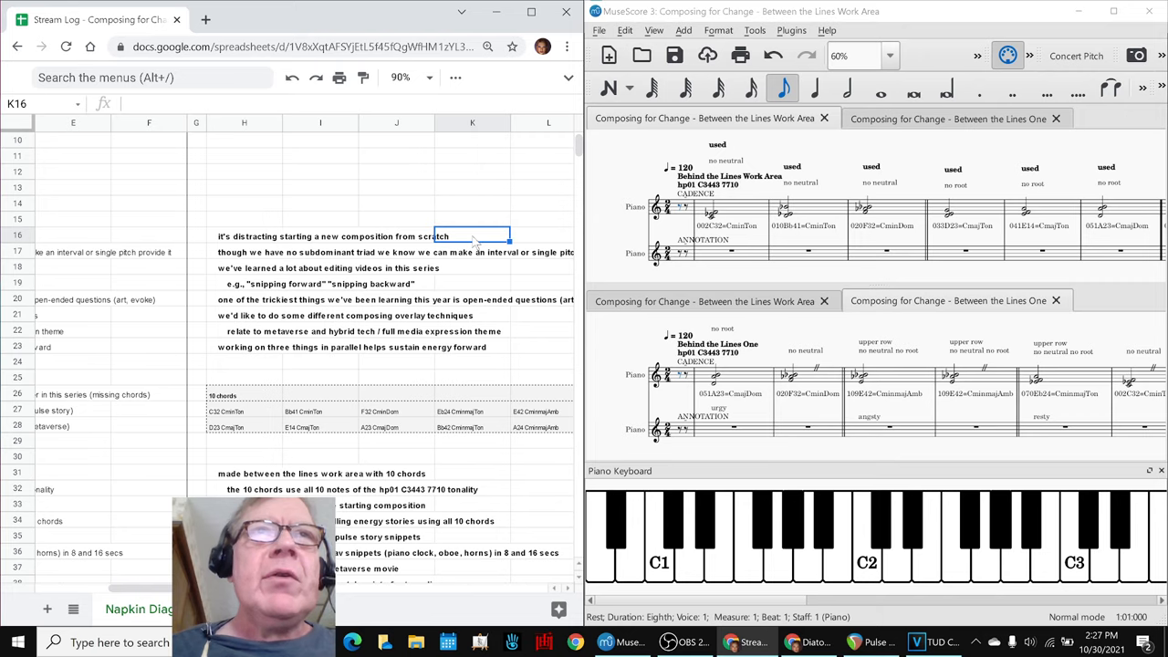
pyautogui.click(247, 235)
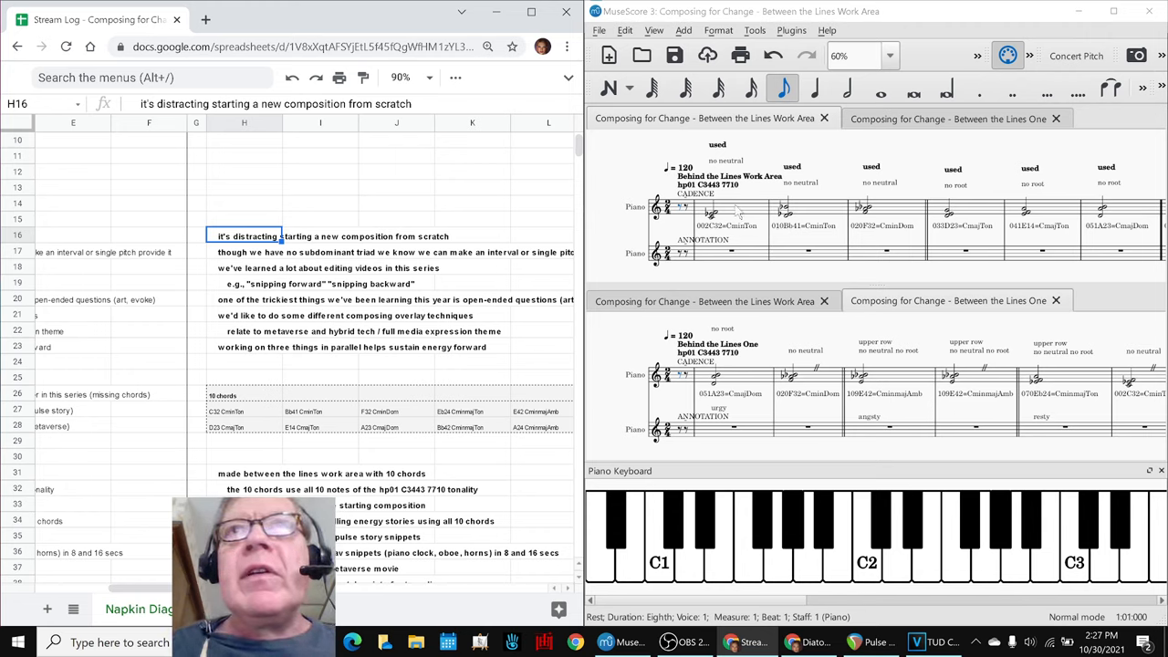
pyautogui.click(864, 206)
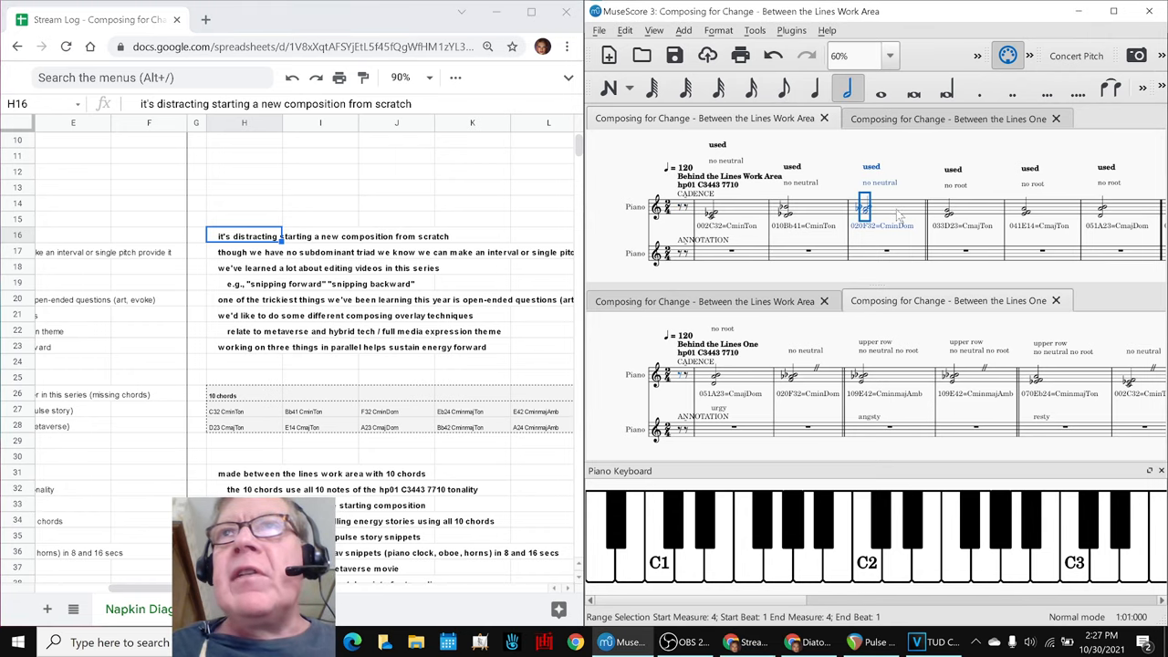
pyautogui.moveTo(1071, 246)
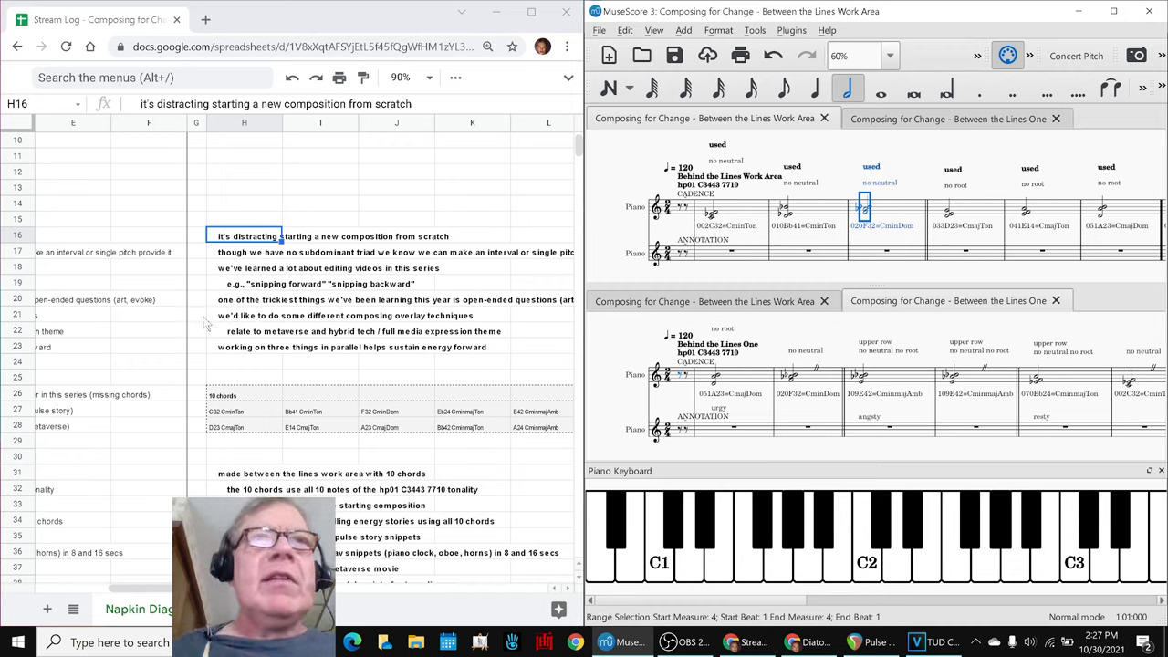
pyautogui.click(243, 347)
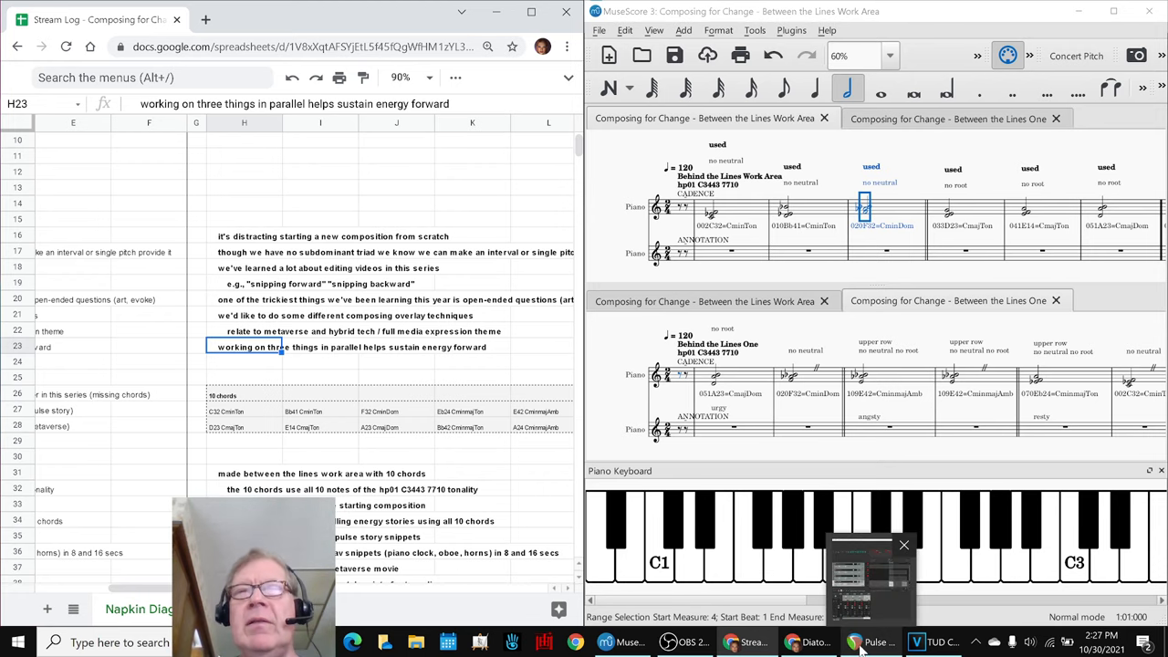
# - Maximize the Pulse Story Snippets project and play from the Oboe One and Horns Two markers
pyautogui.click(871, 642)
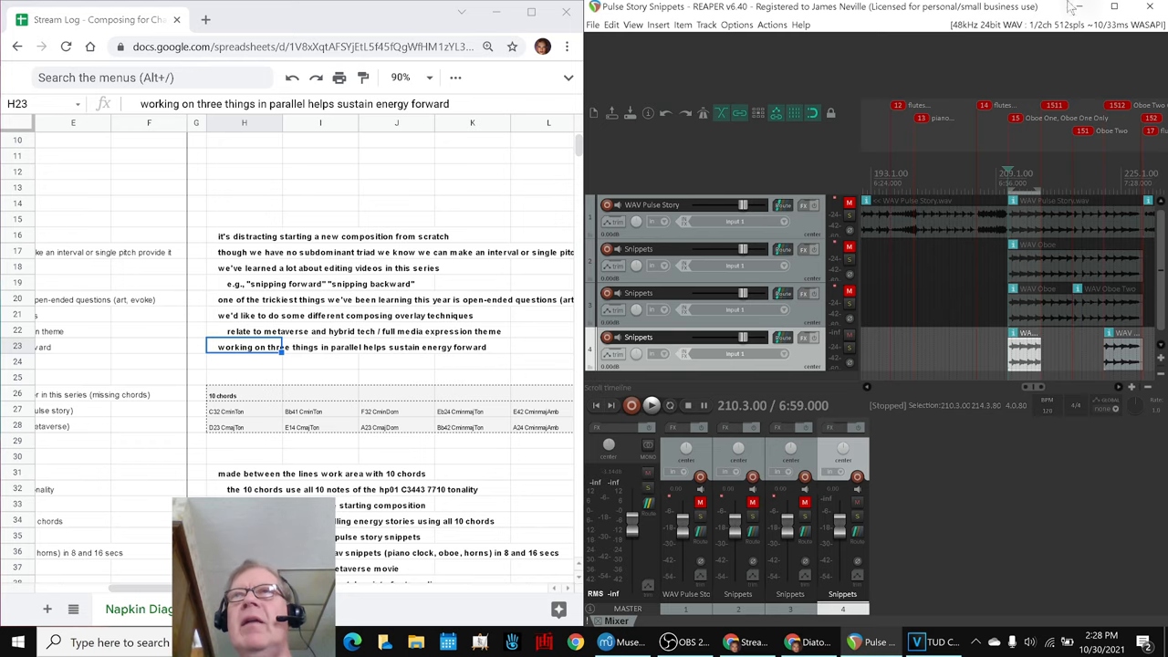
pyautogui.click(1113, 7)
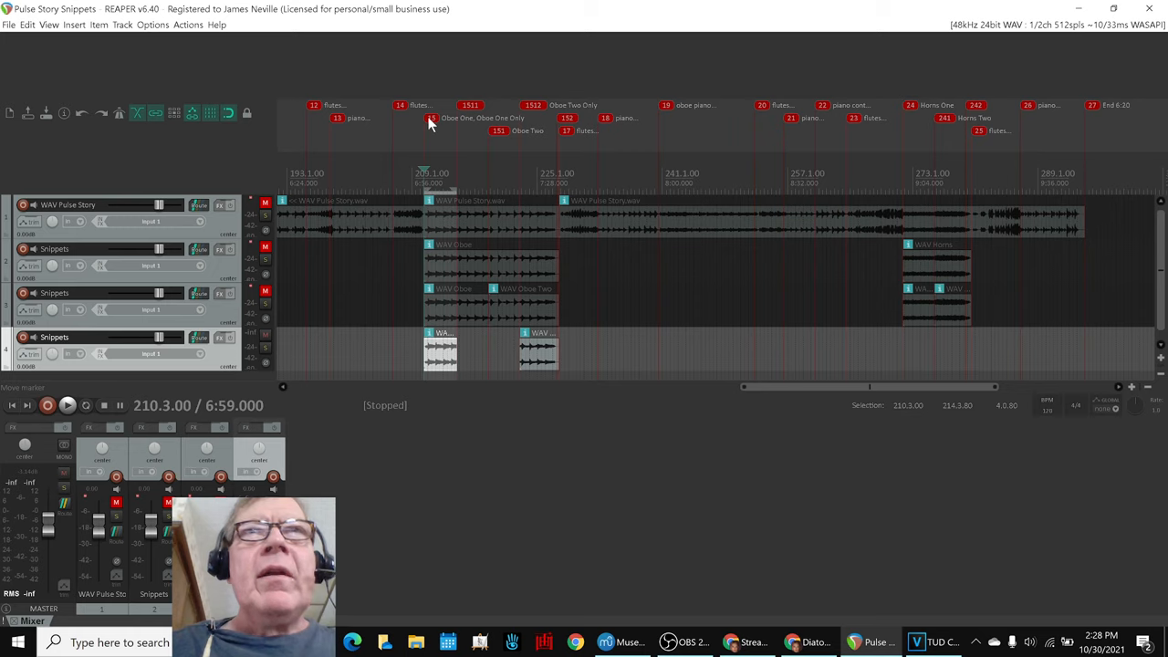
pyautogui.click(67, 405)
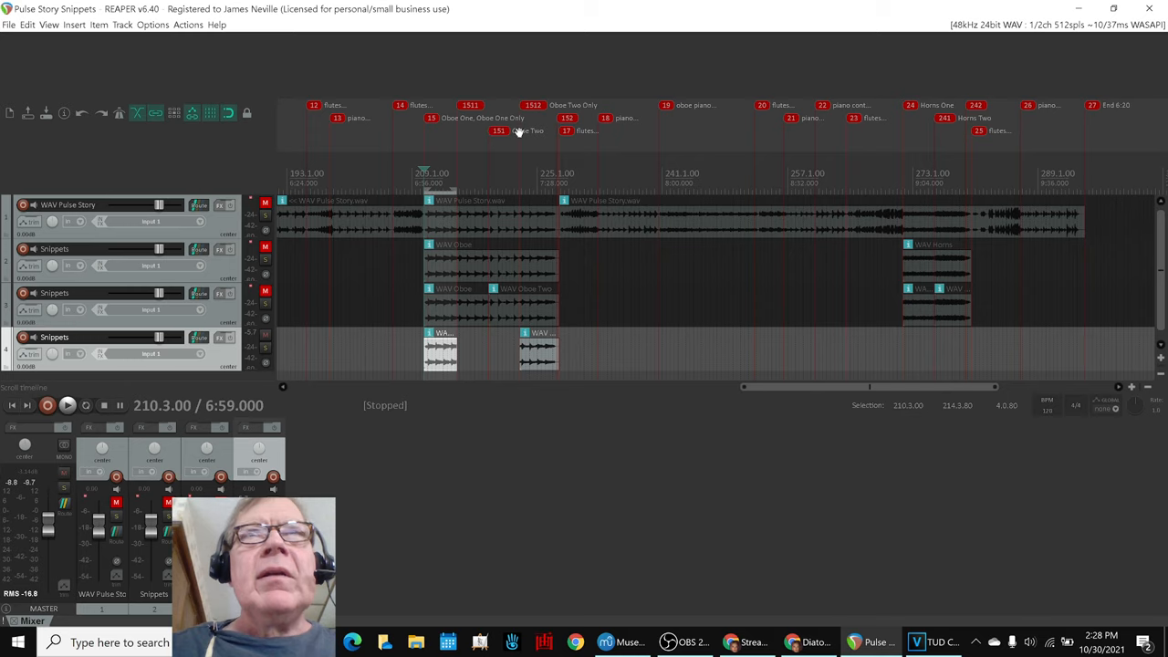
pyautogui.moveTo(537, 114)
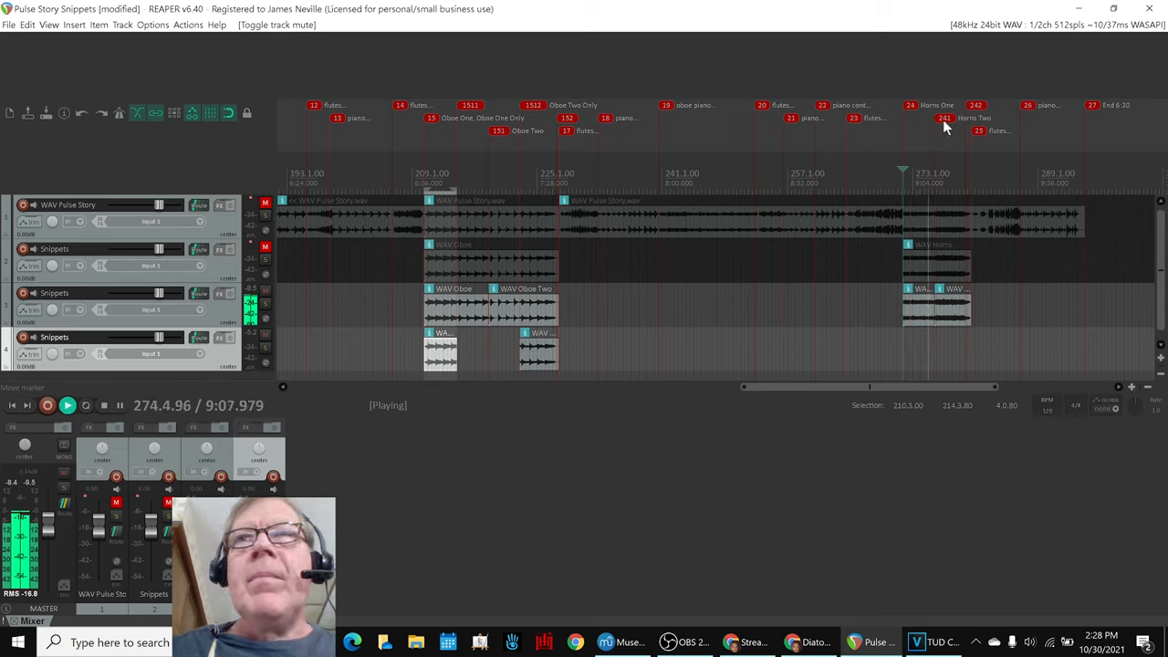
pyautogui.click(120, 405)
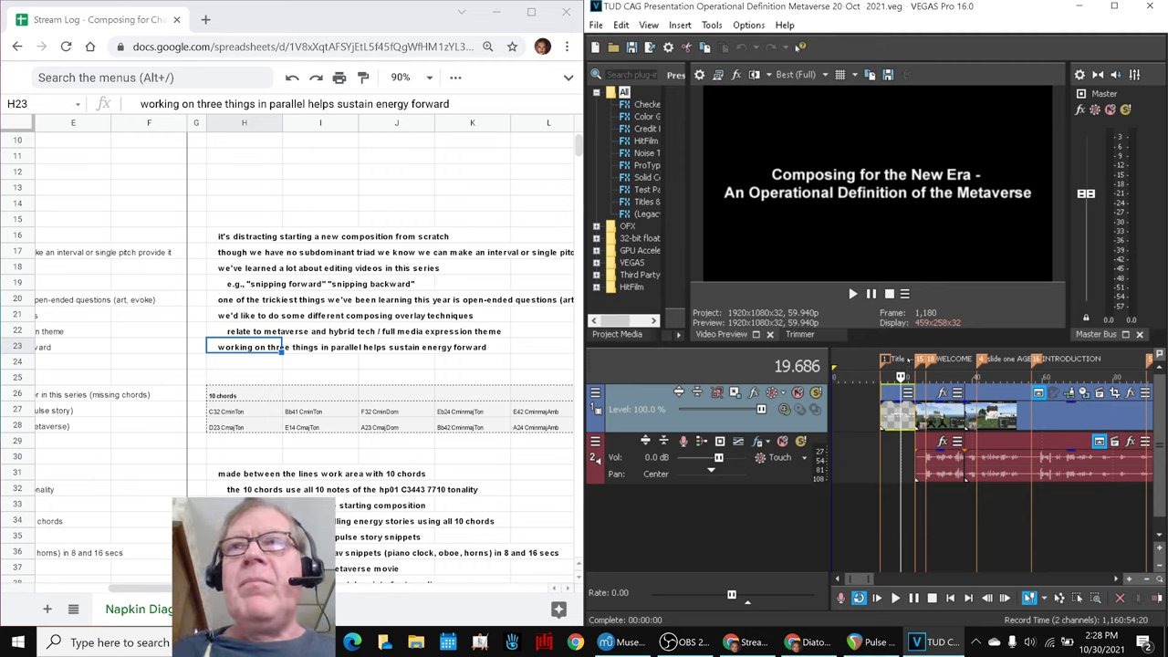
pyautogui.moveTo(847, 208)
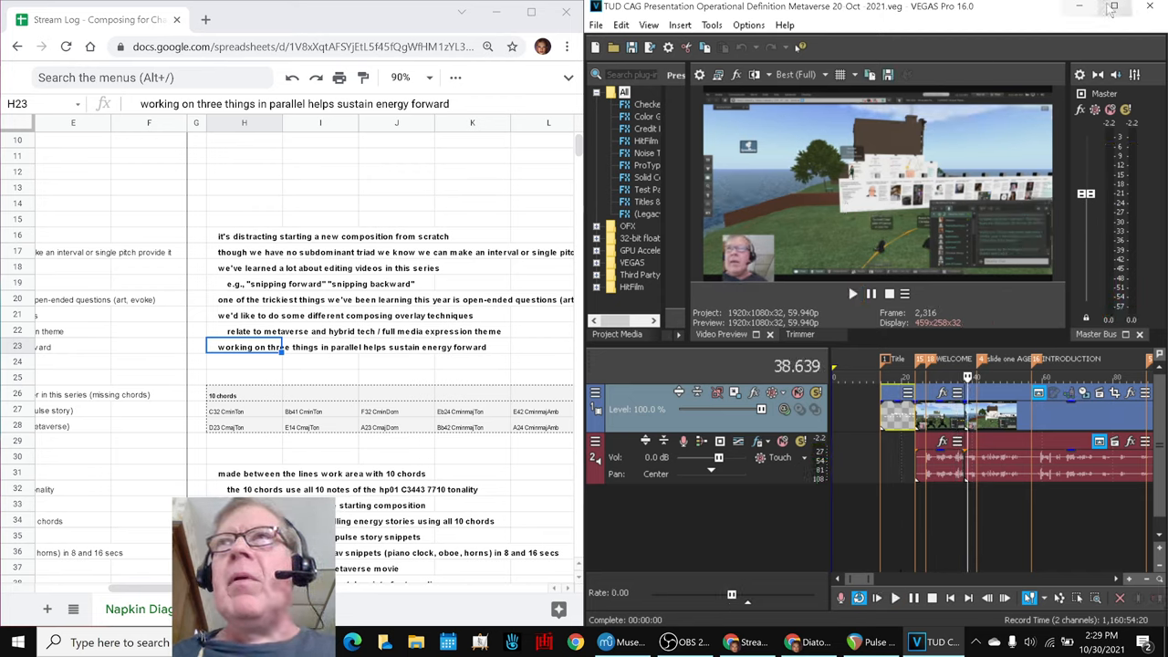
# - Put away the VEGAS metaverse presentation so the Between the Lines scores show again
pyautogui.click(1113, 7)
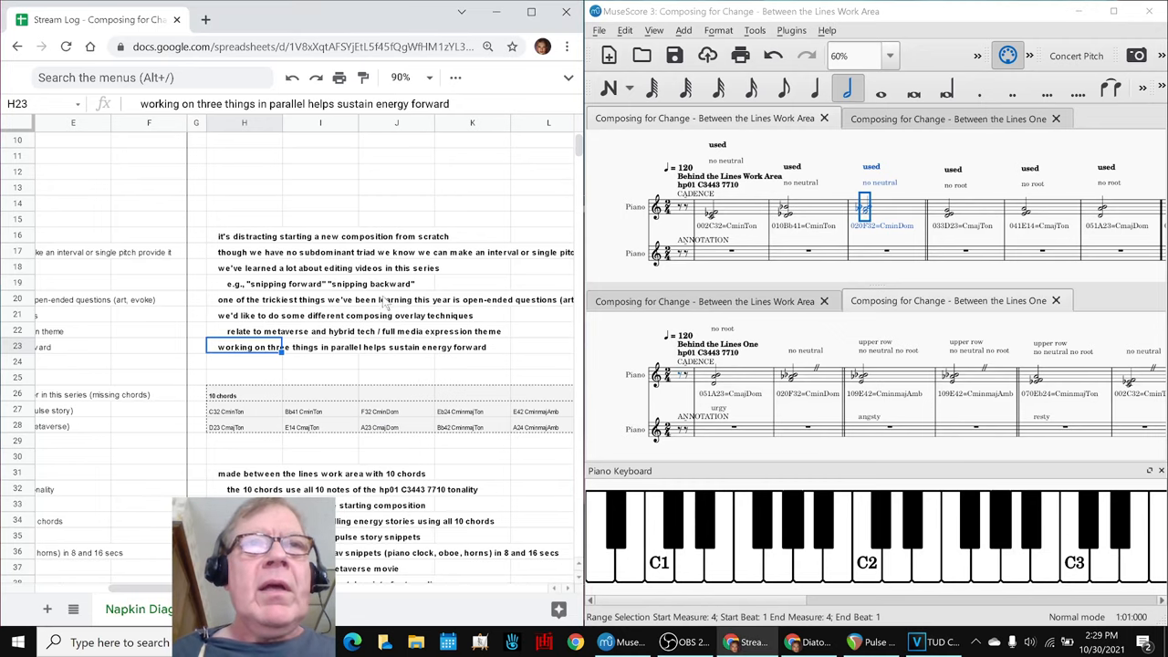
pyautogui.scroll(-3)
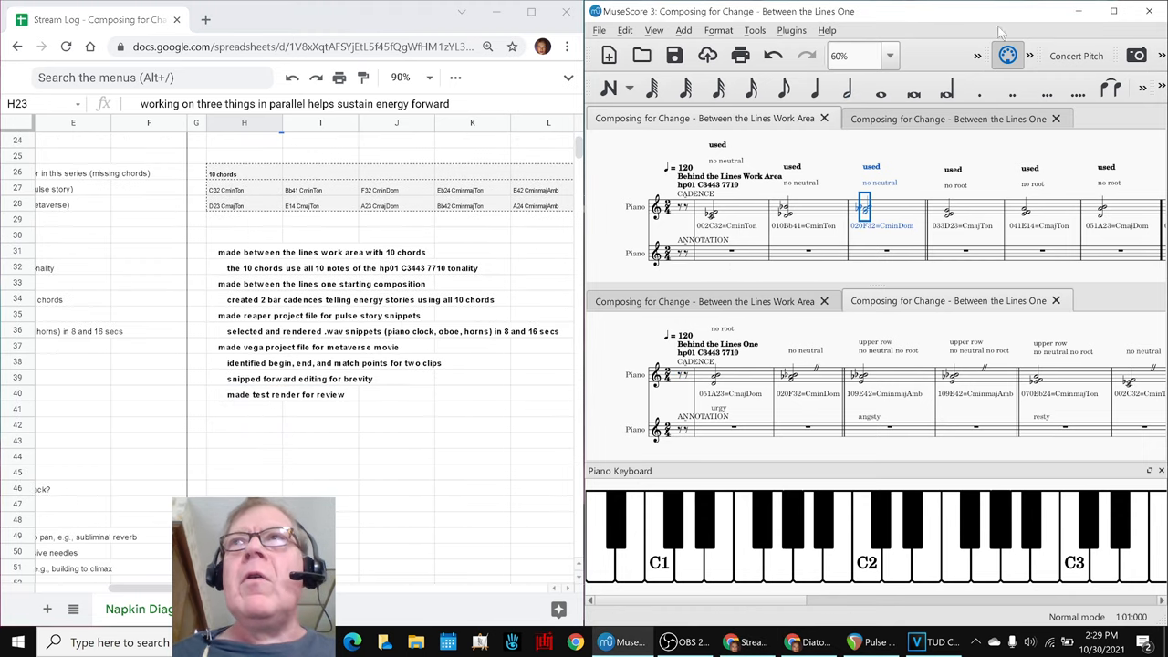
pyautogui.click(1112, 11)
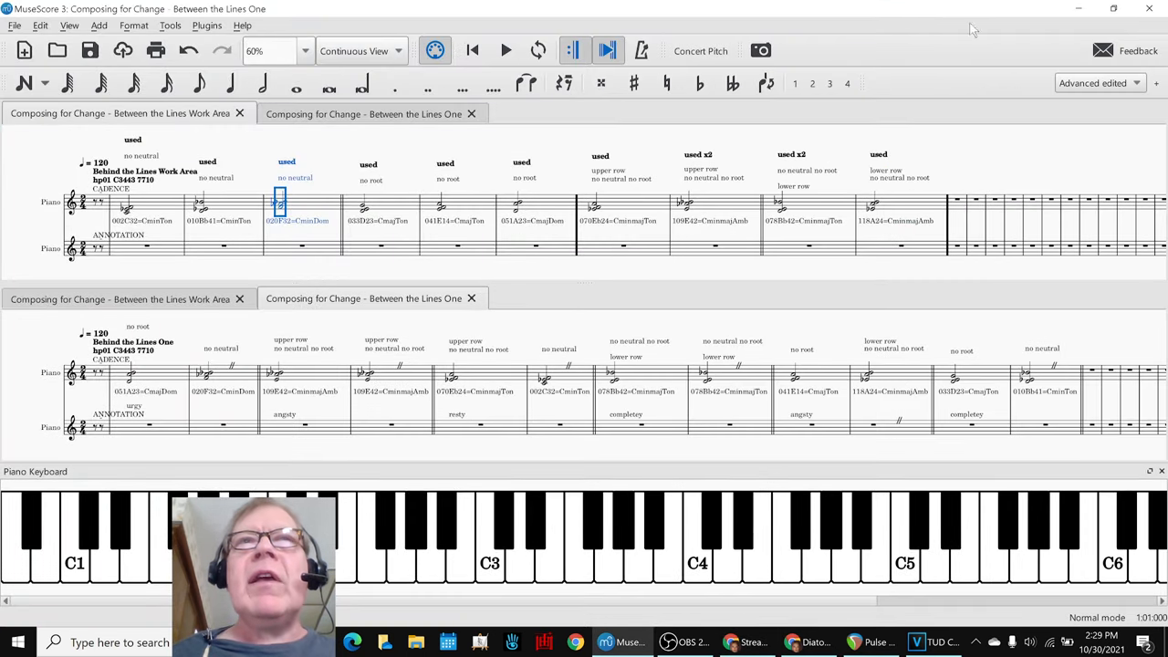
pyautogui.click(126, 202)
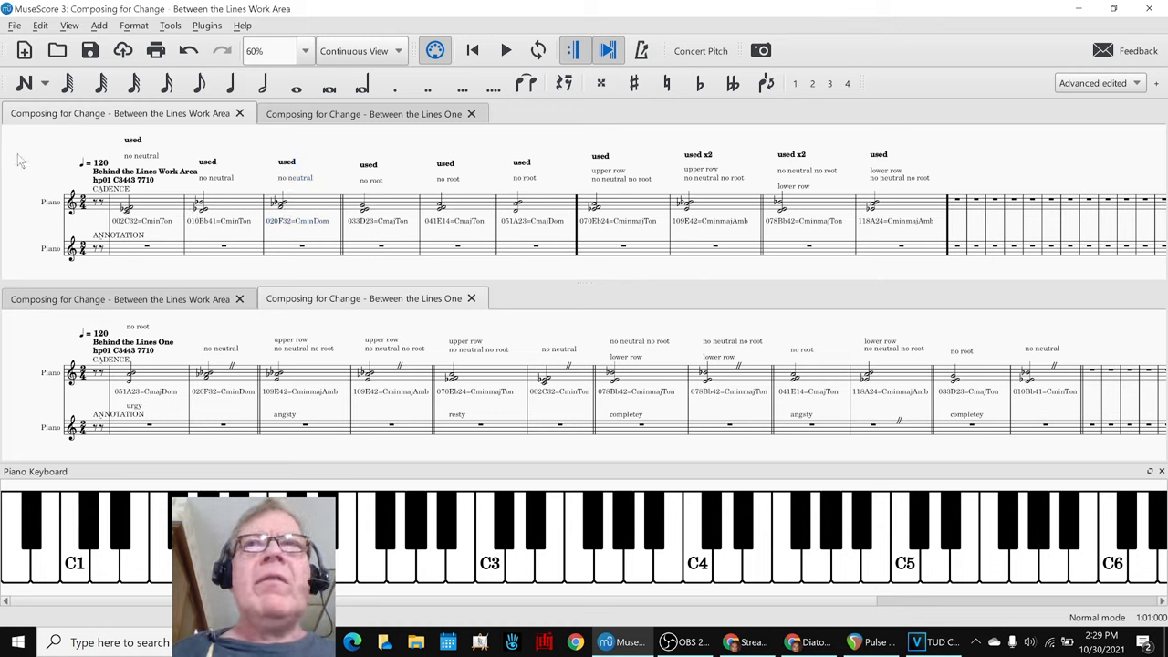
pyautogui.click(506, 51)
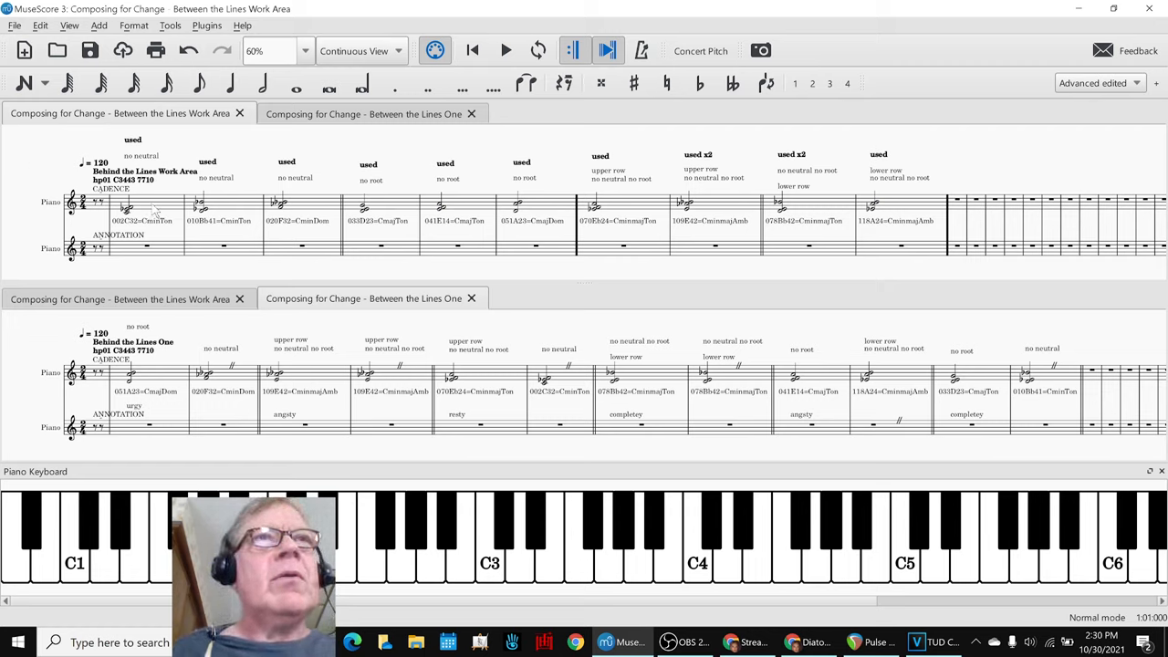
pyautogui.click(200, 203)
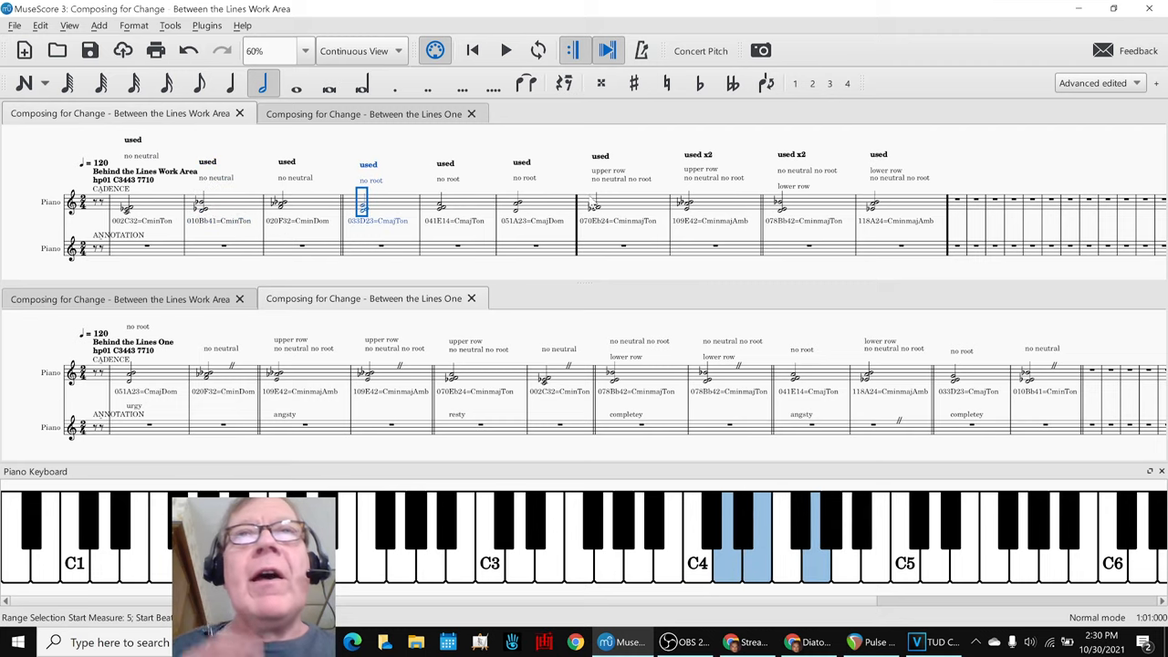
pyautogui.click(600, 205)
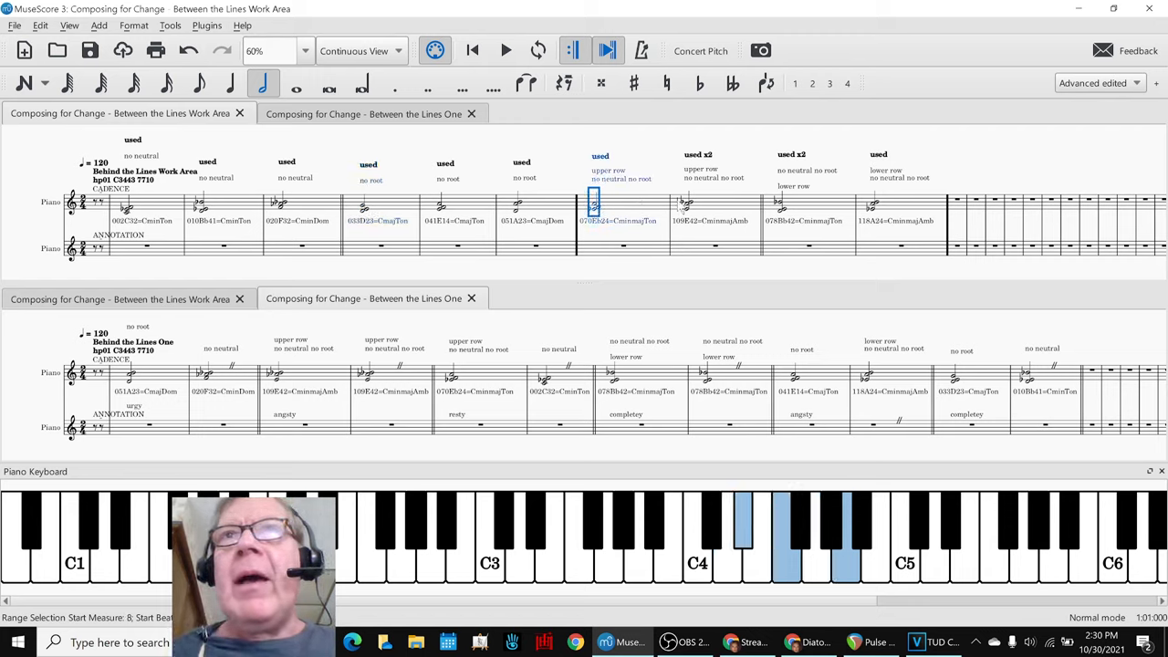
pyautogui.moveTo(653, 210)
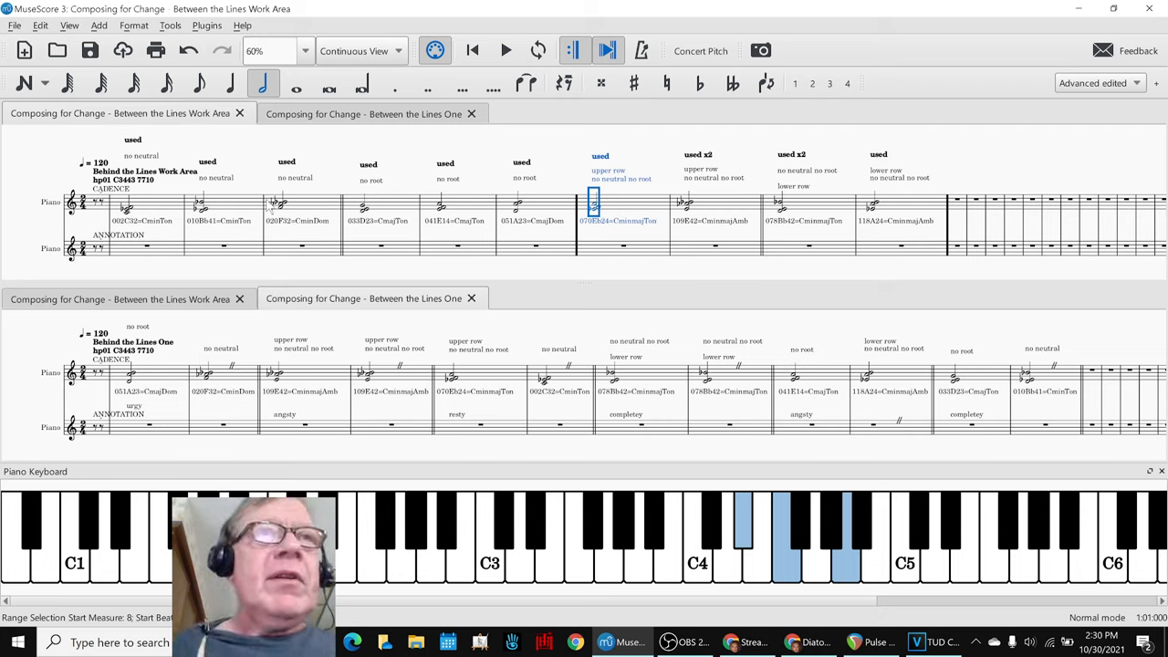
pyautogui.click(128, 374)
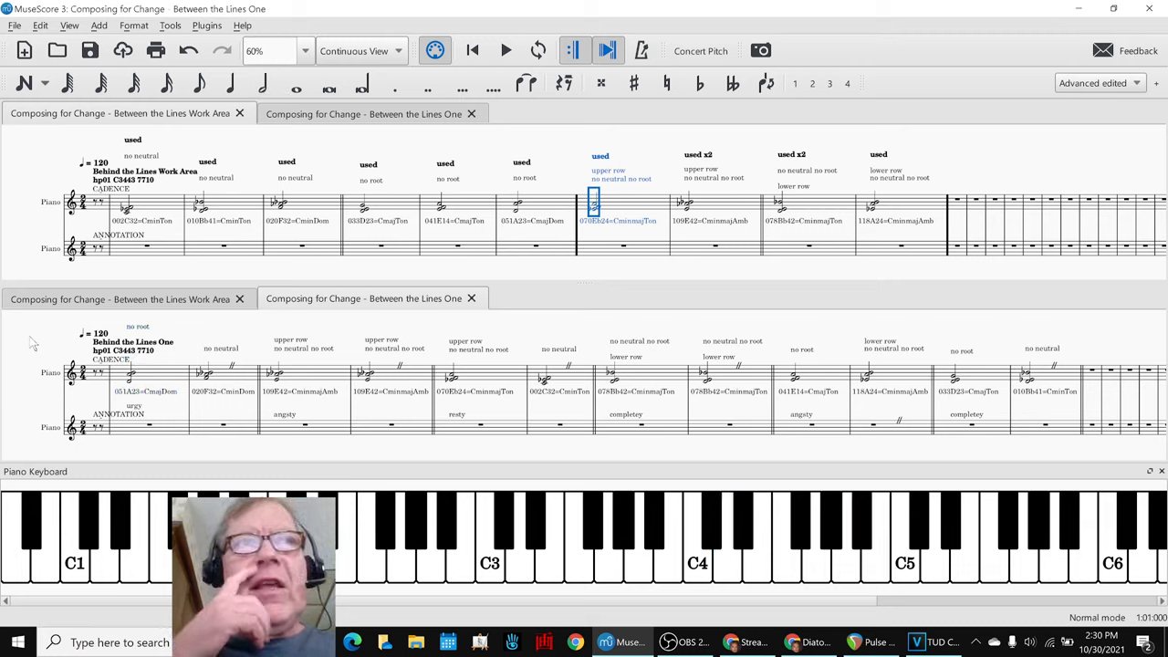
pyautogui.click(129, 374)
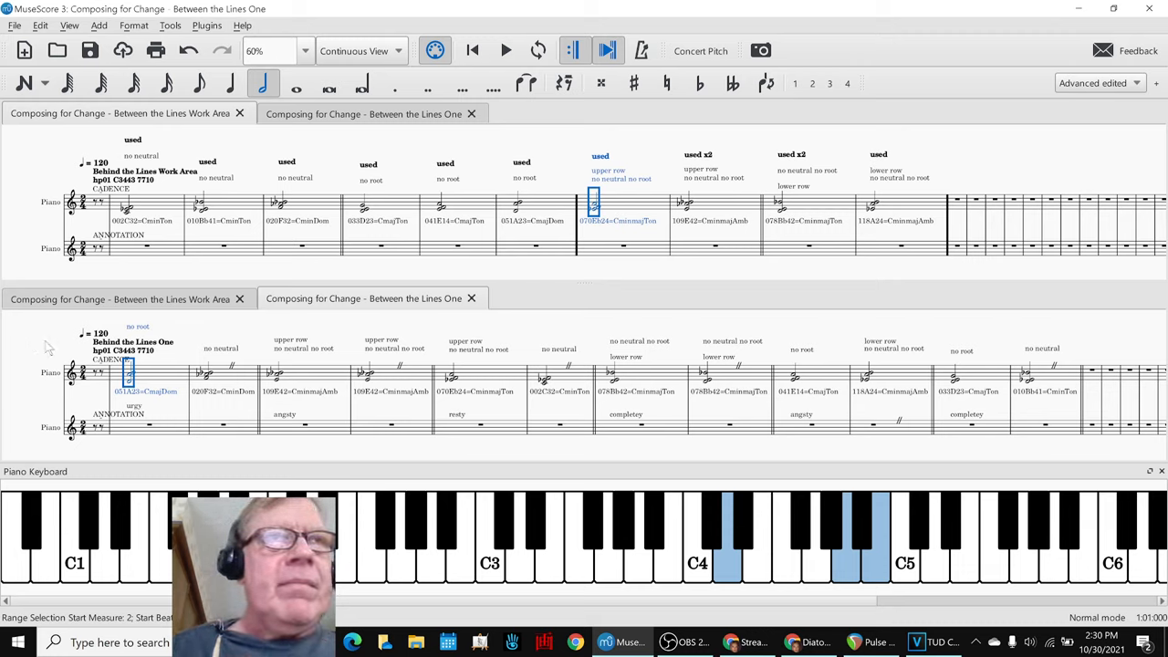
pyautogui.moveTo(164, 379)
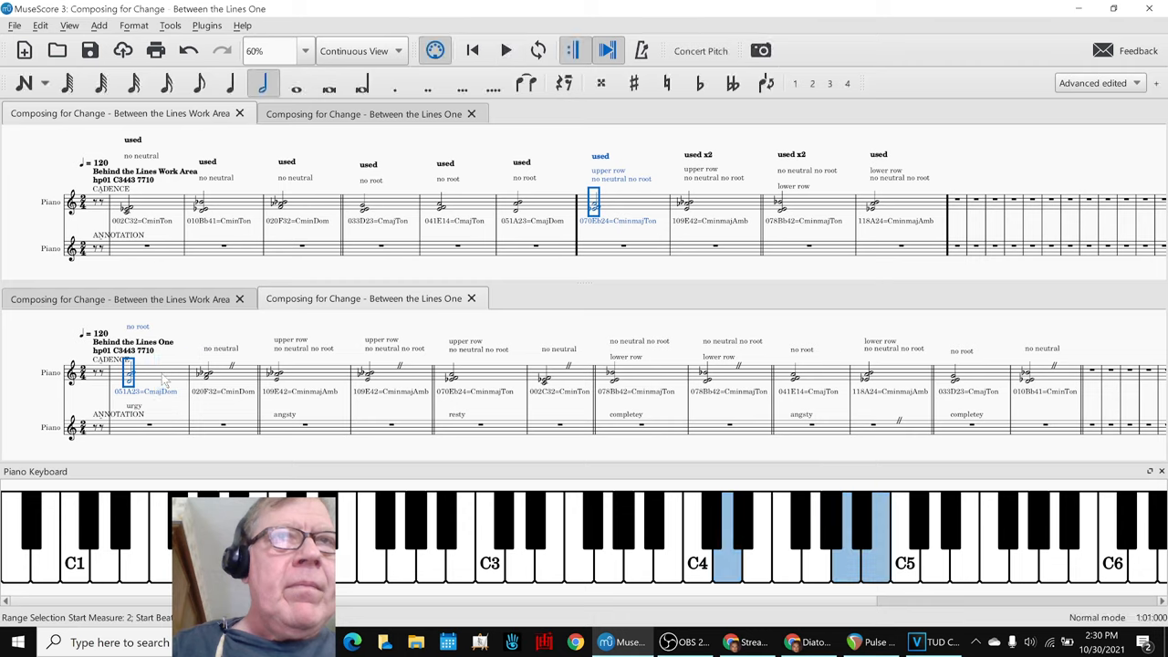
pyautogui.click(506, 50)
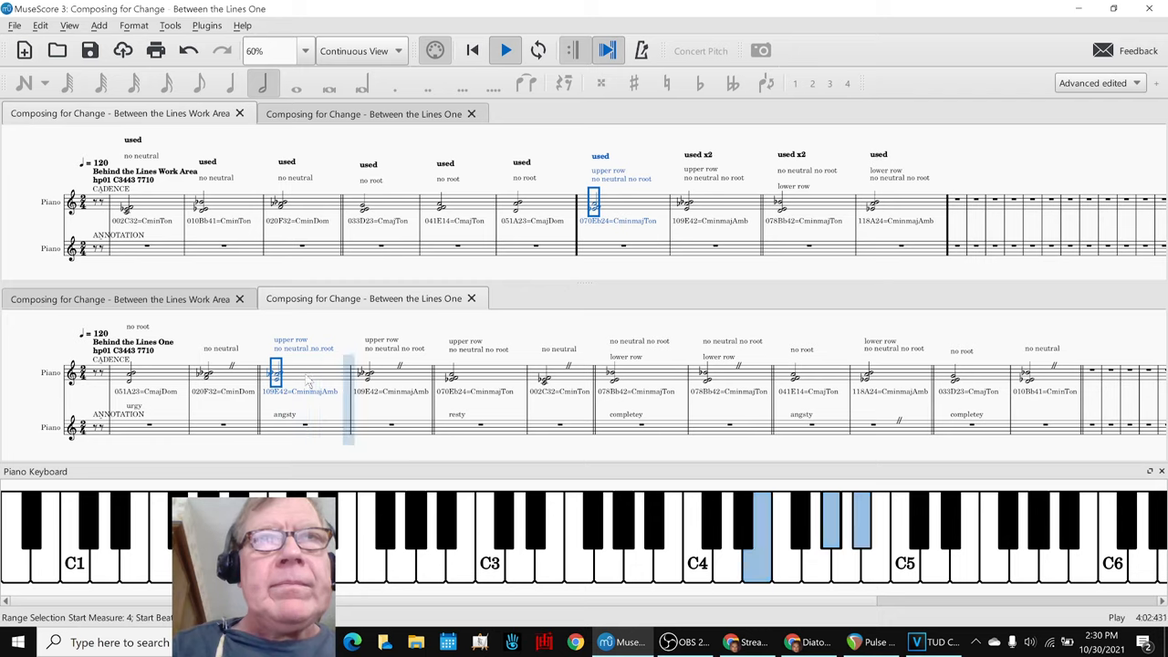
pyautogui.click(505, 50)
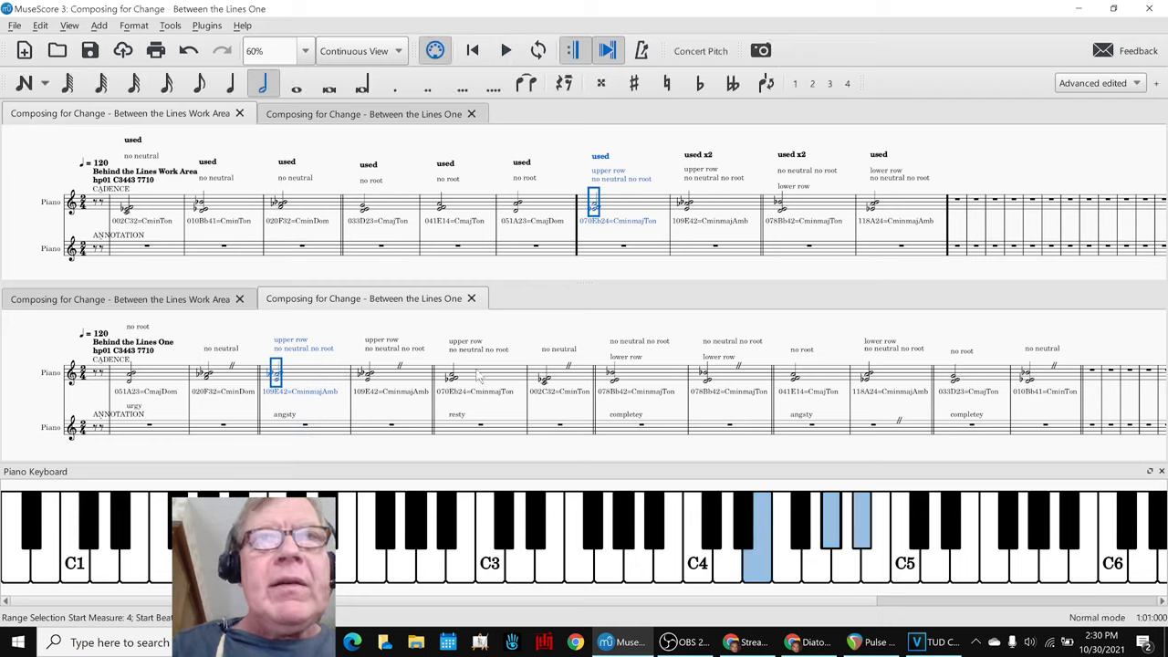
pyautogui.click(506, 50)
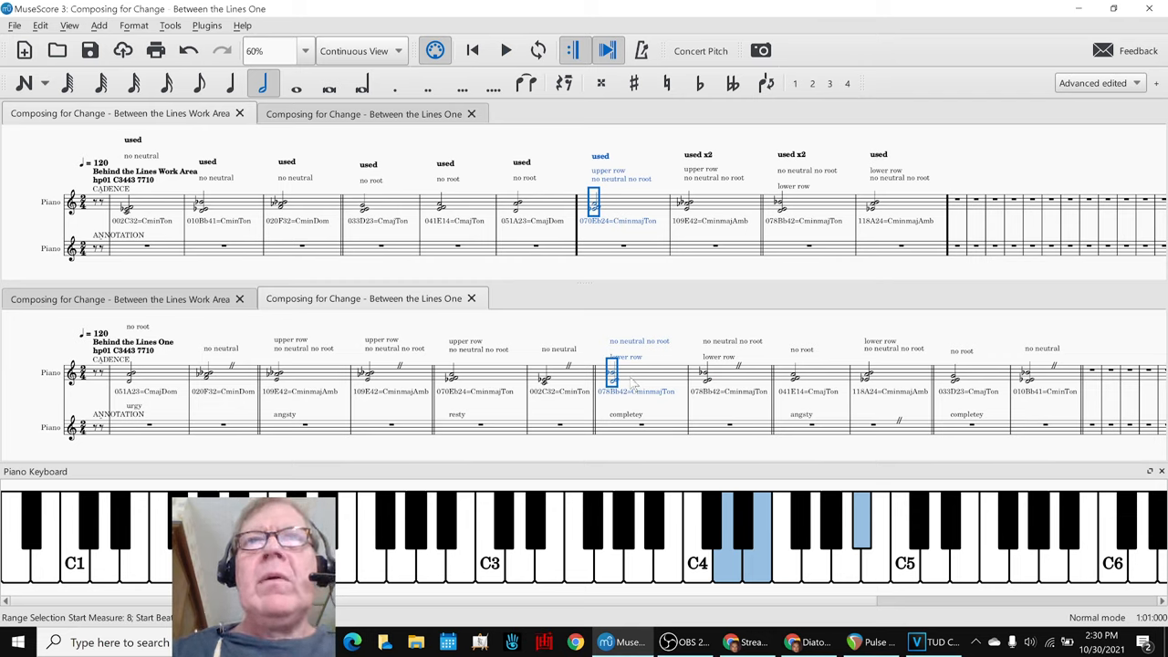
pyautogui.click(128, 374)
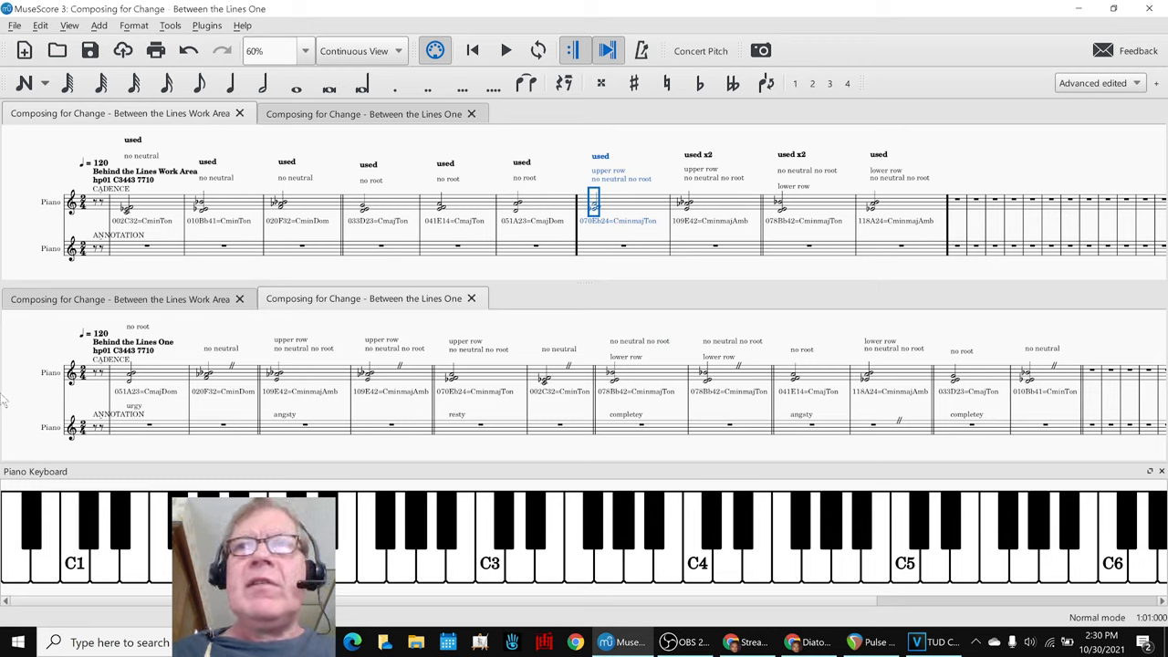
pyautogui.click(505, 50)
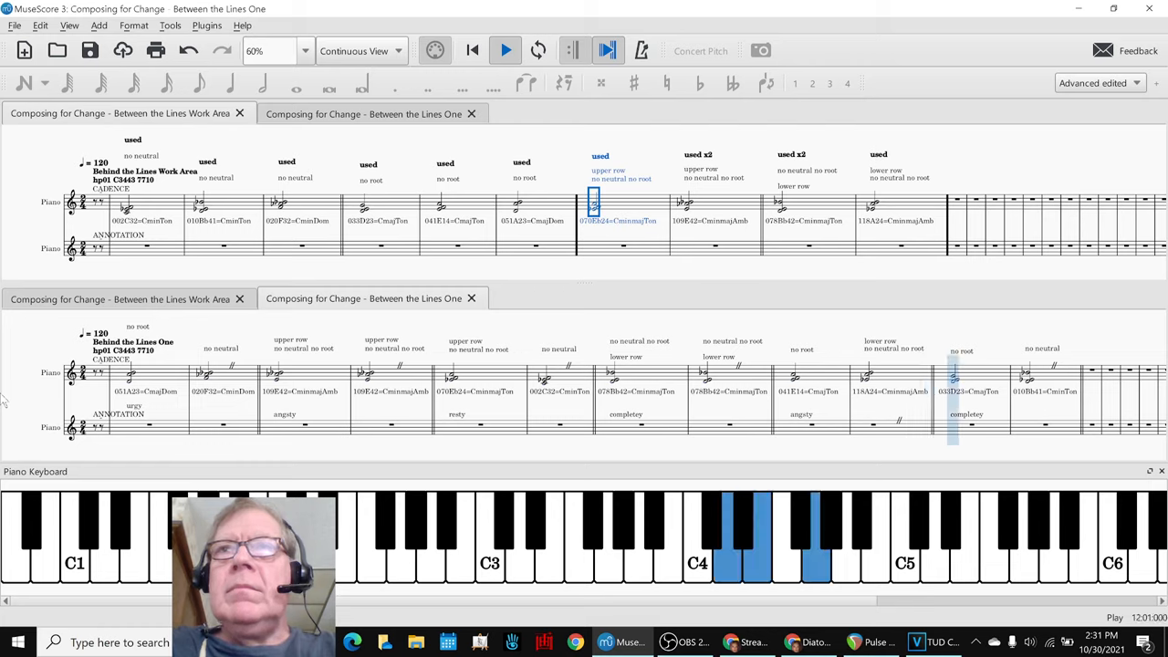
pyautogui.click(505, 50)
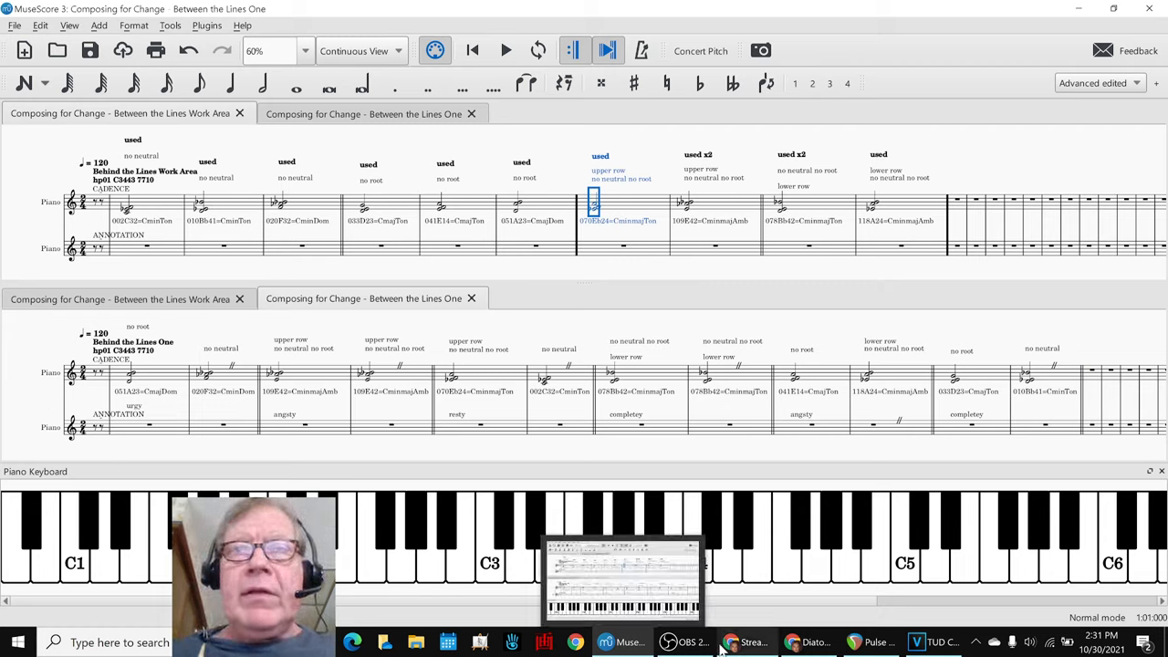
# - Read through the Stream Log's Results and Ideas Next Time, noting the magic project file and audio plugin ideas
pyautogui.click(744, 642)
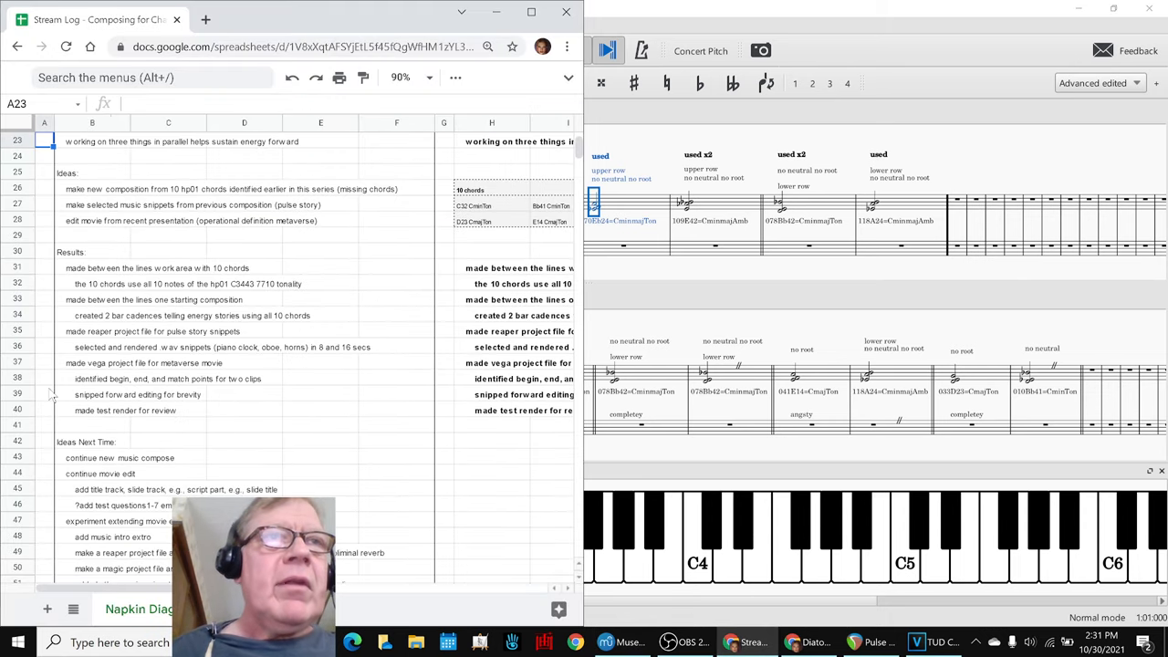
pyautogui.scroll(-3)
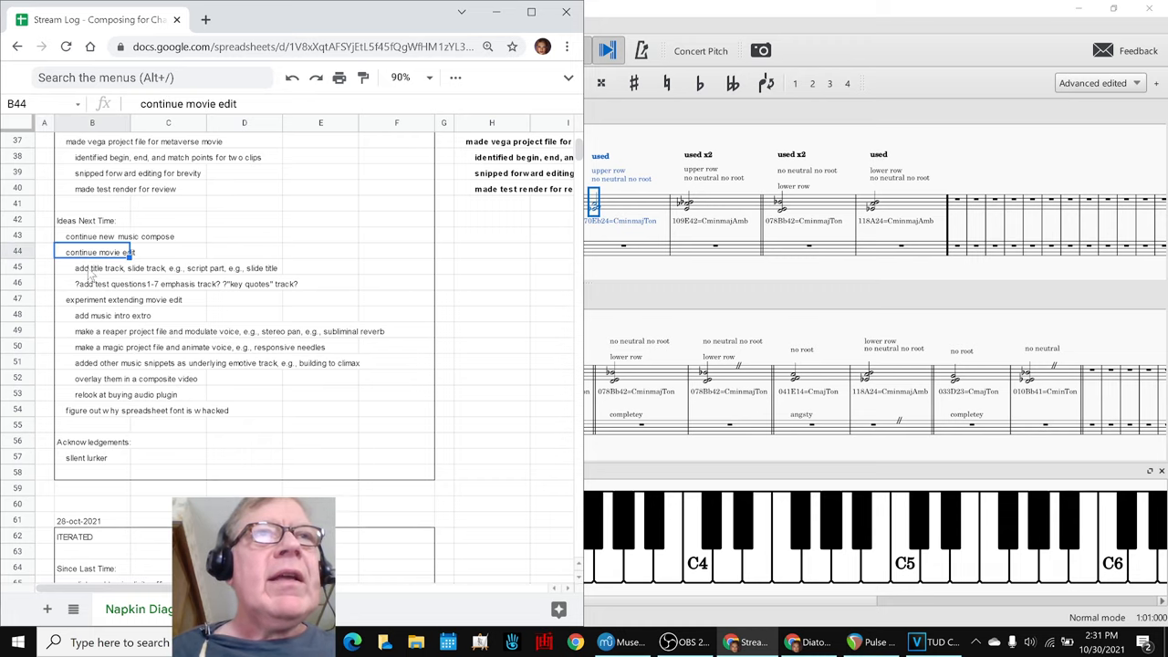
pyautogui.scroll(3)
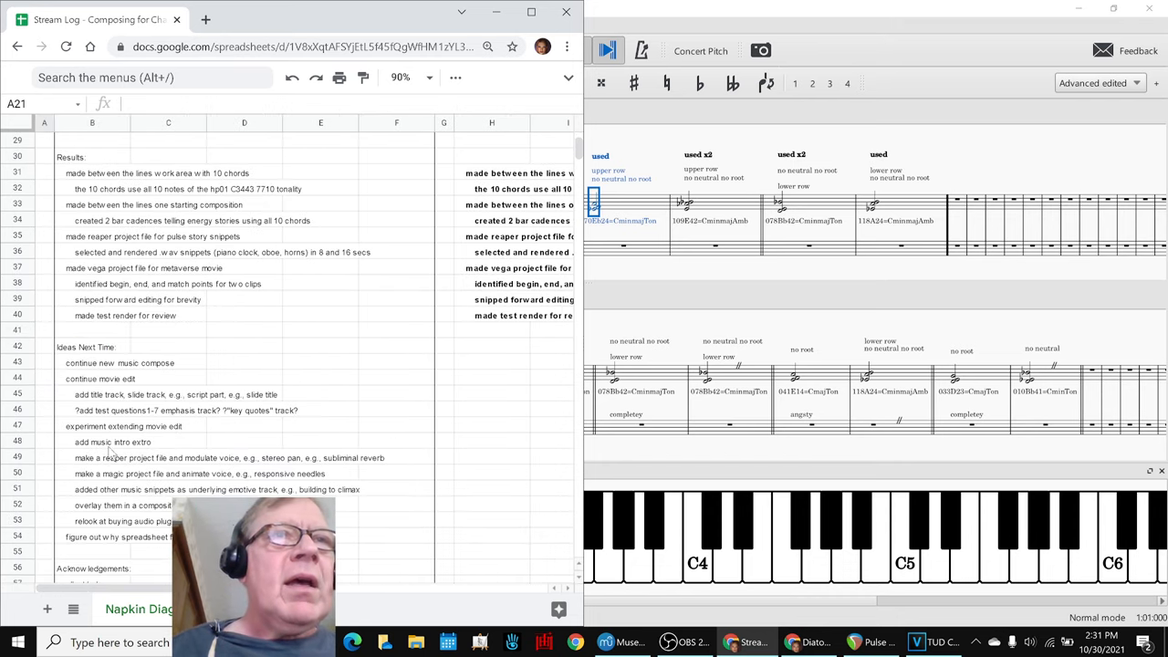
pyautogui.click(113, 441)
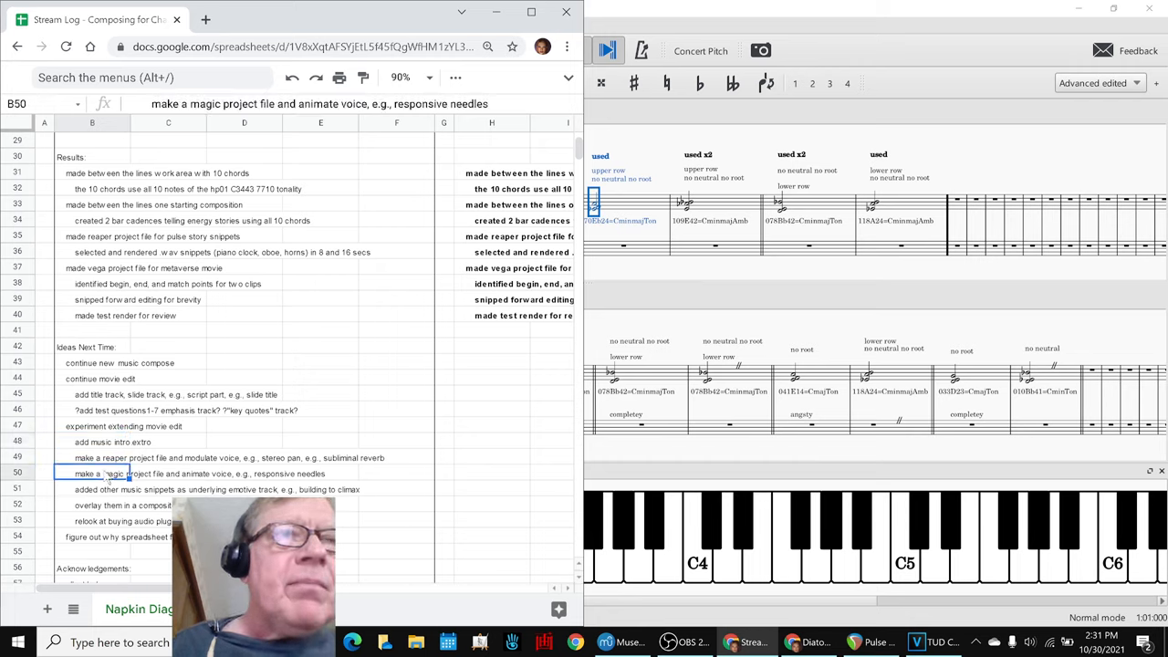
pyautogui.click(92, 520)
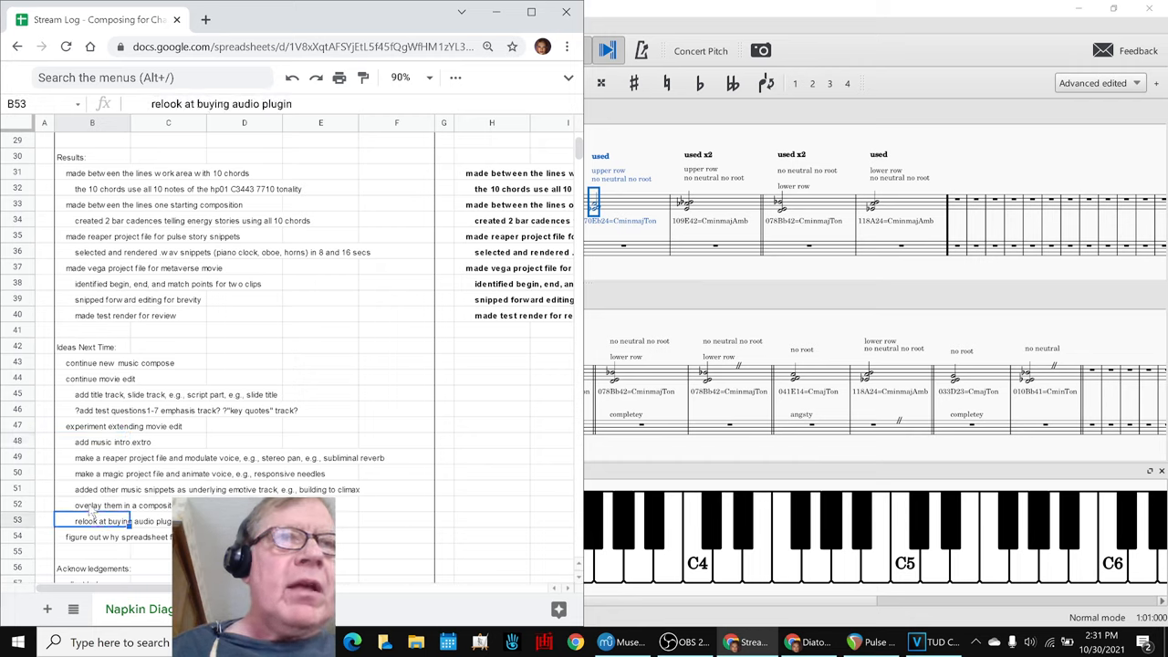
pyautogui.scroll(-3)
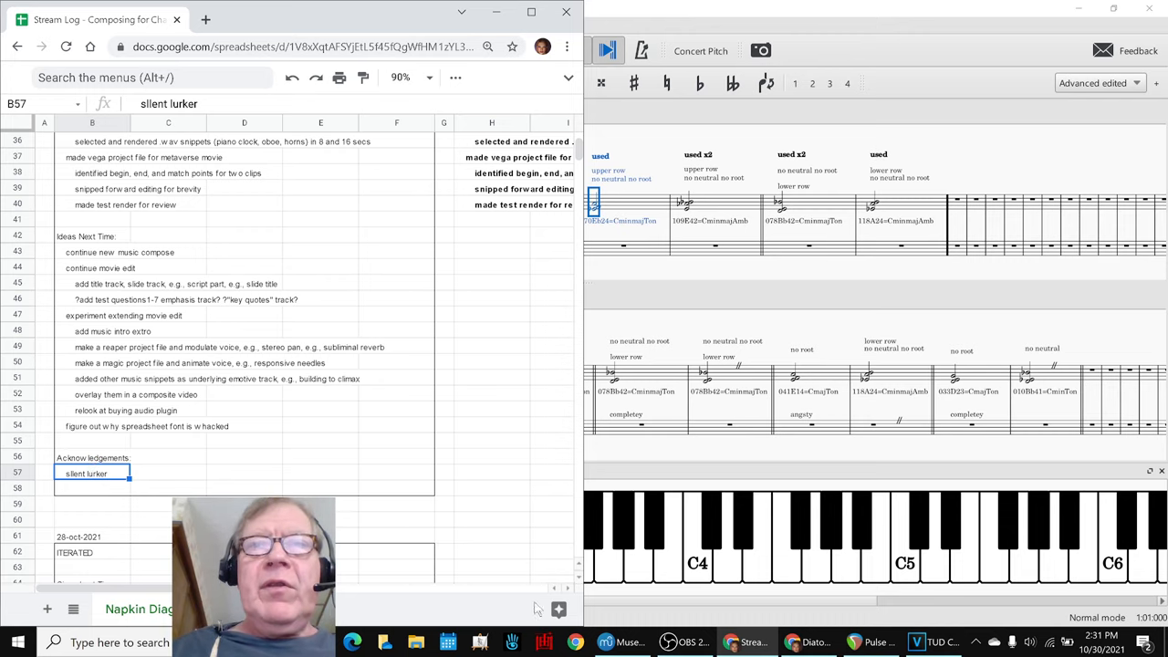
# - Leave the OBS streaming window showing the stream's title information
pyautogui.click(692, 642)
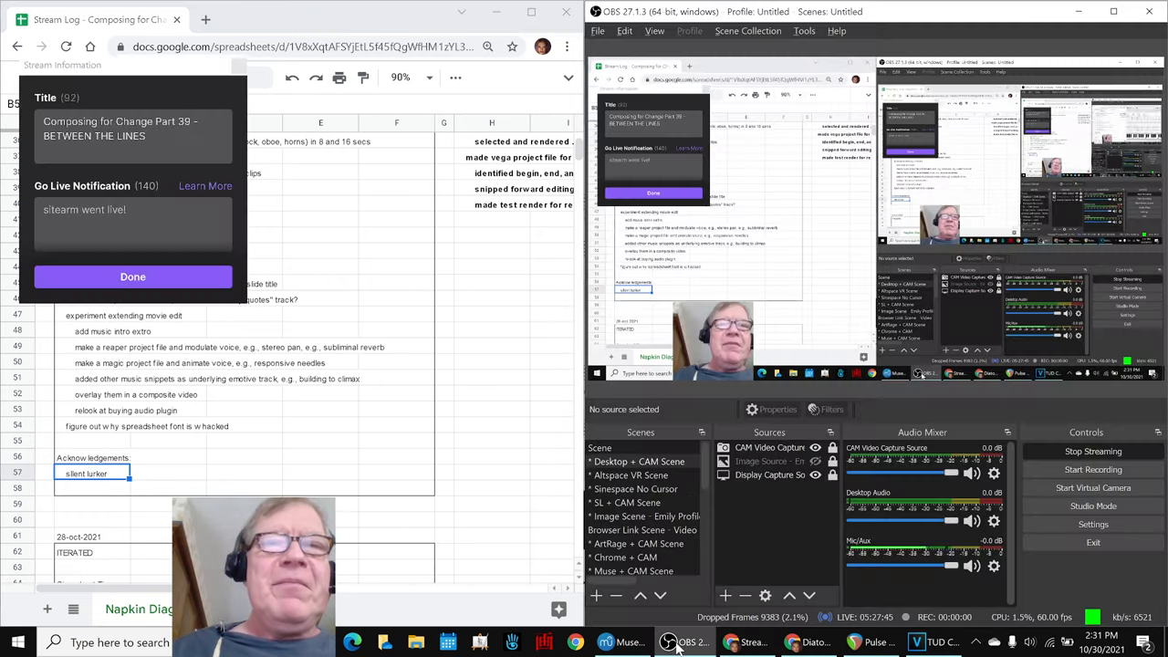